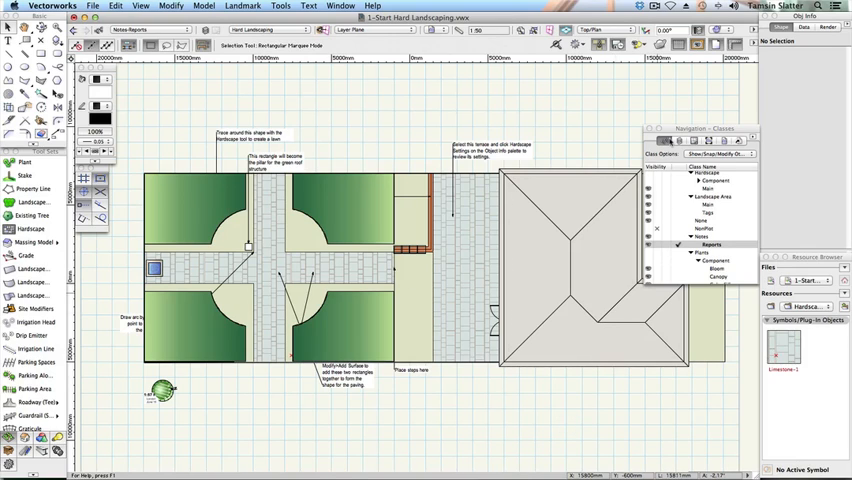
Switch the Resource Browser to the Design-Build Sample library and scroll to its worksheet resources
click(702, 244)
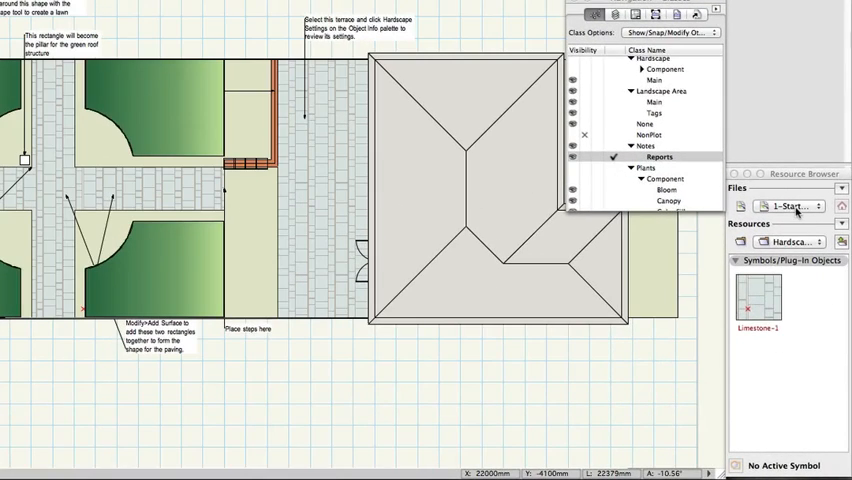
click(790, 206)
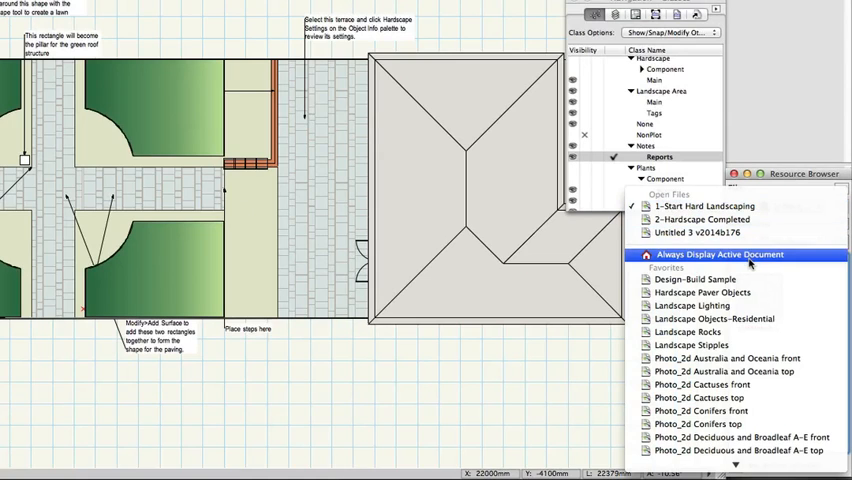
click(710, 254)
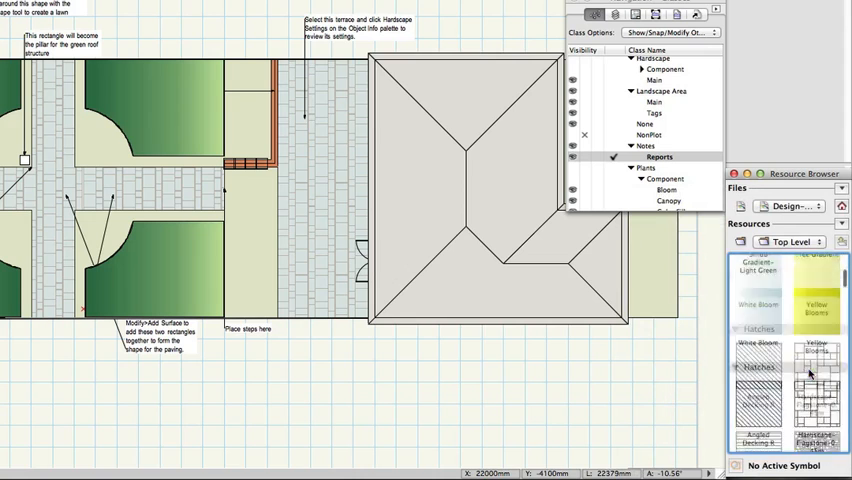
scroll(down, 3)
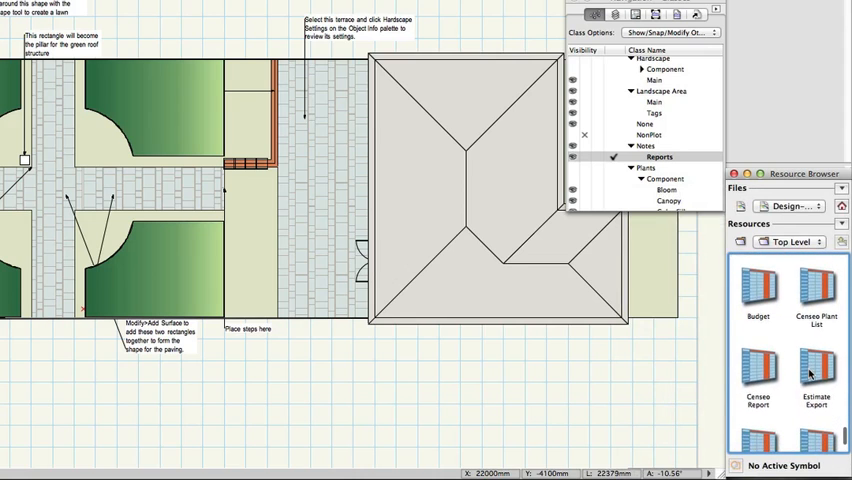
scroll(down, 3)
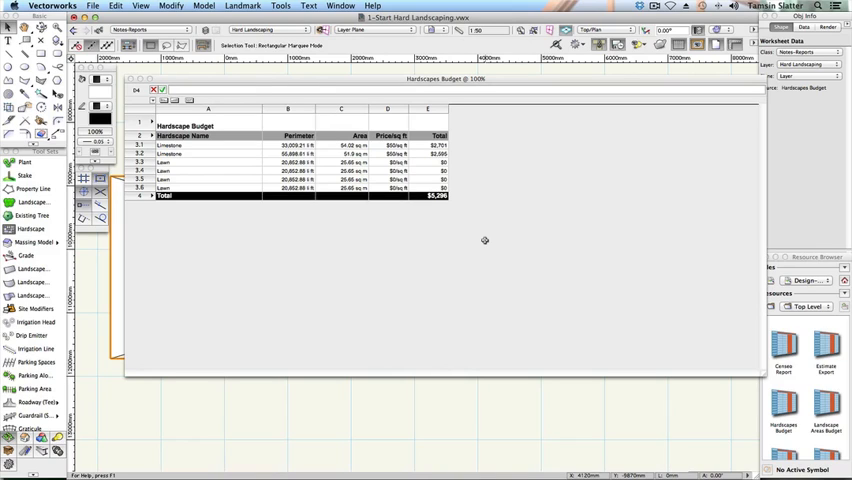
mouse_move(256, 166)
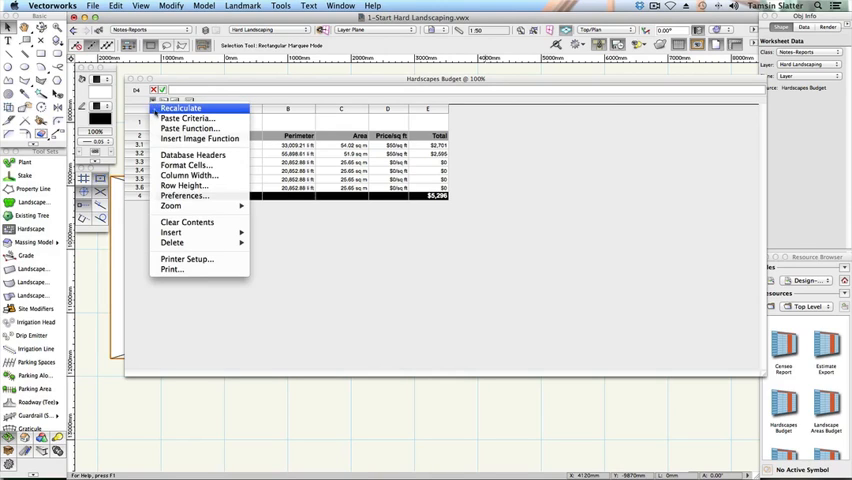
Recalculate the worksheet and change the Perimeter cell's trailer from 'ft' to 'm'
click(180, 108)
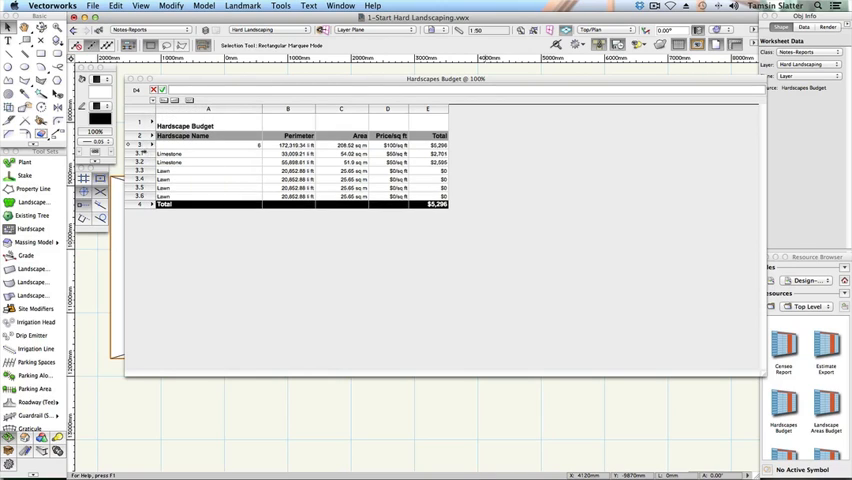
click(208, 144)
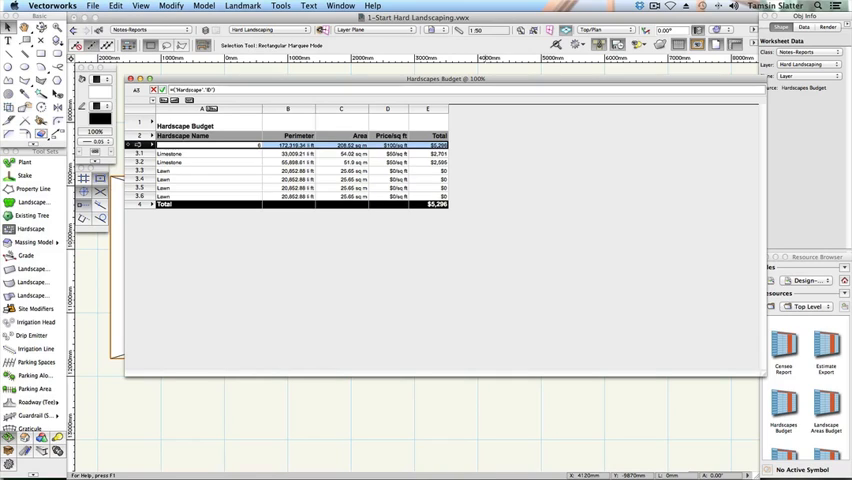
click(298, 144)
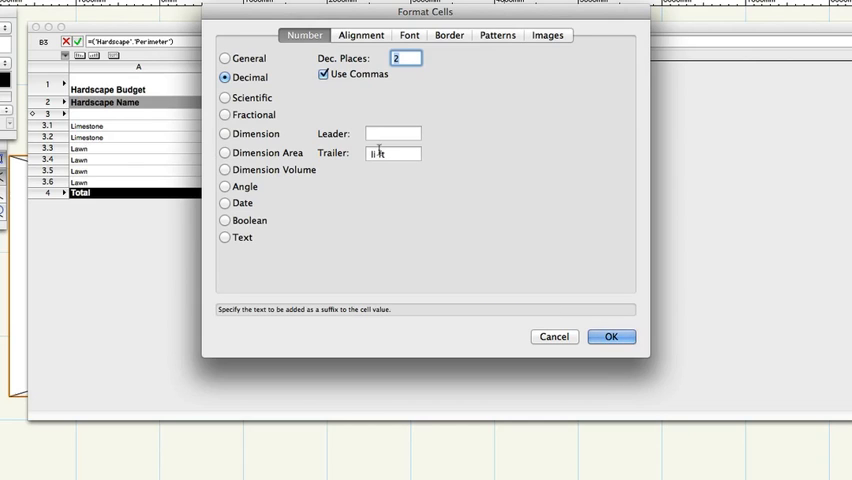
text(ft)
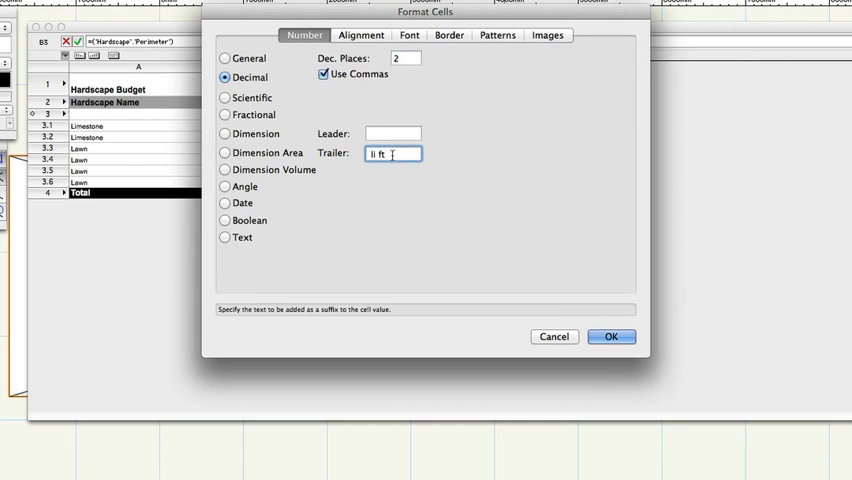
key(BackSpace)
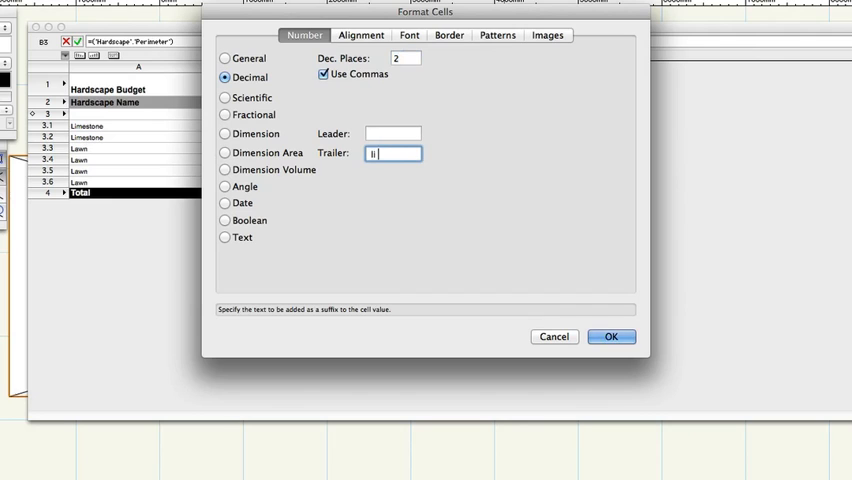
text(m)
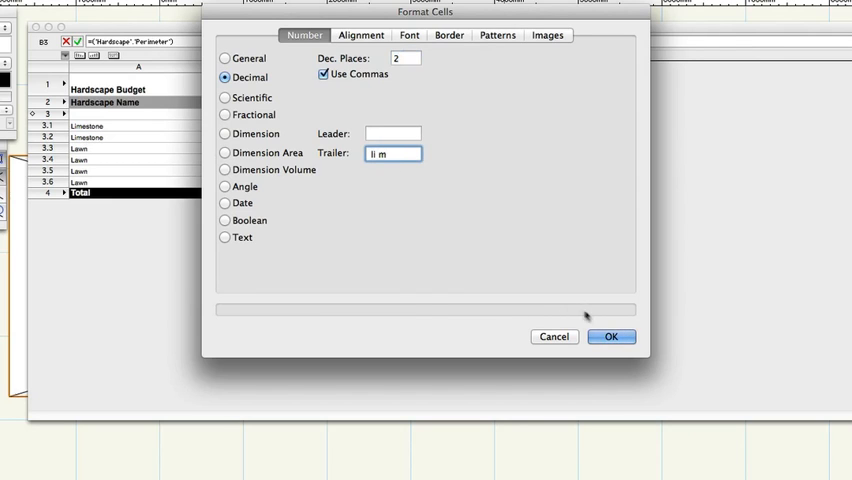
click(610, 336)
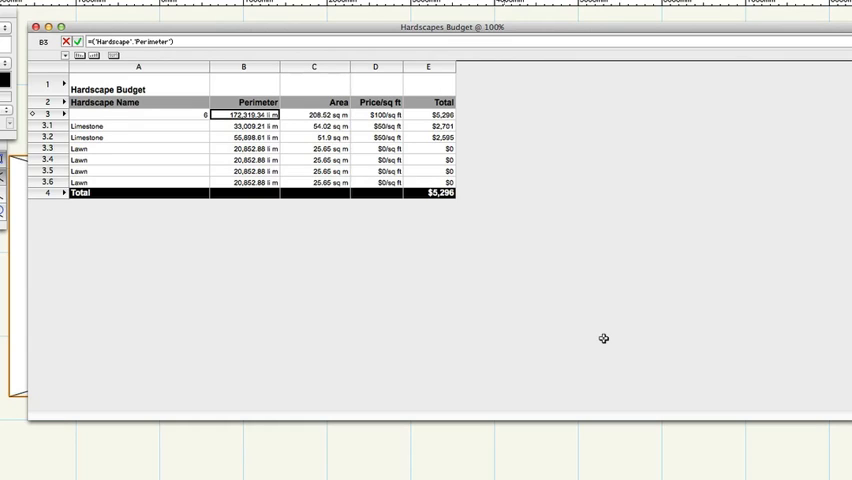
mouse_move(432, 232)
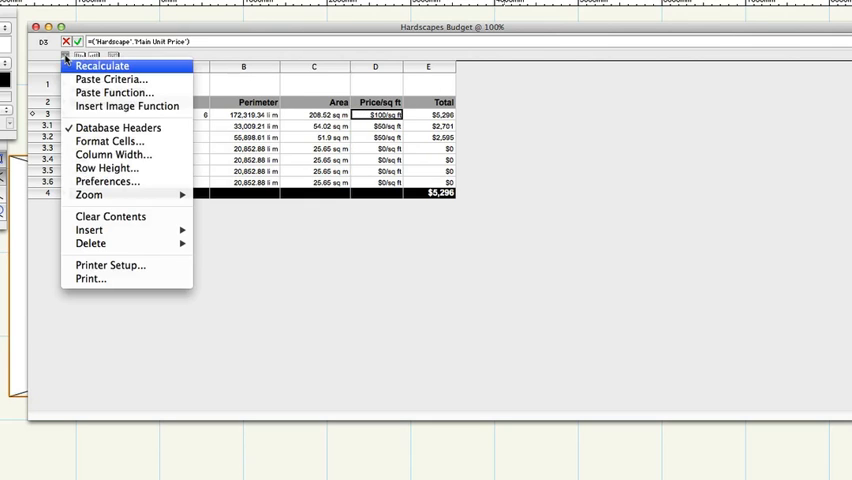
Format the price cell as £ per sq m and give the row Total cell a £ leader
click(108, 140)
text(/sq m)
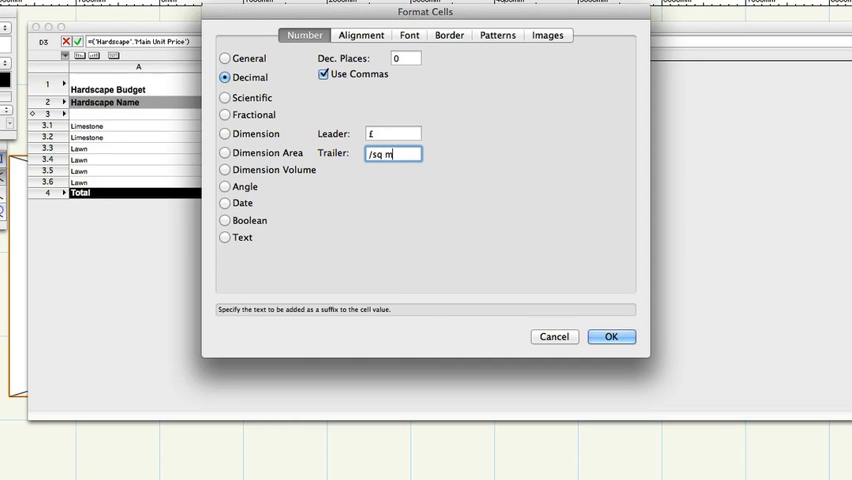
click(612, 336)
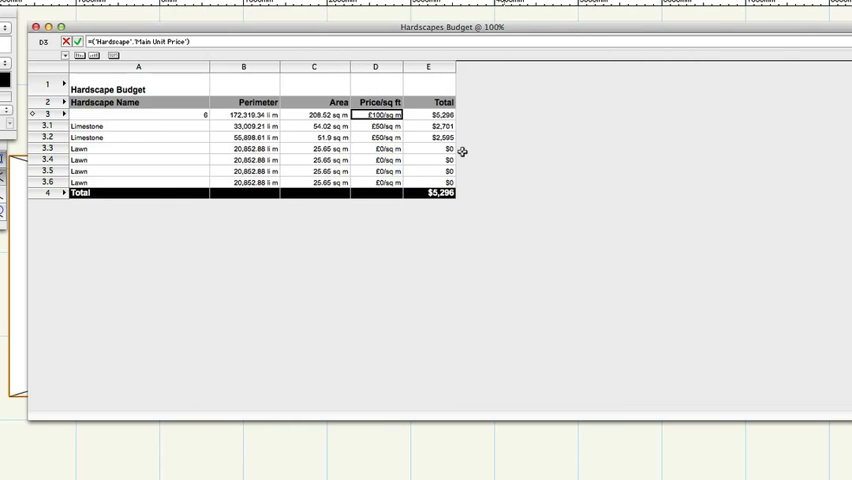
click(428, 114)
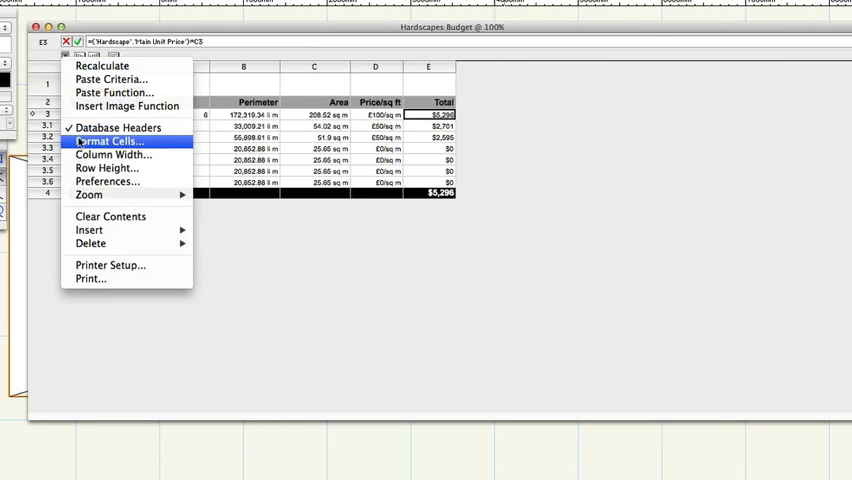
click(108, 140)
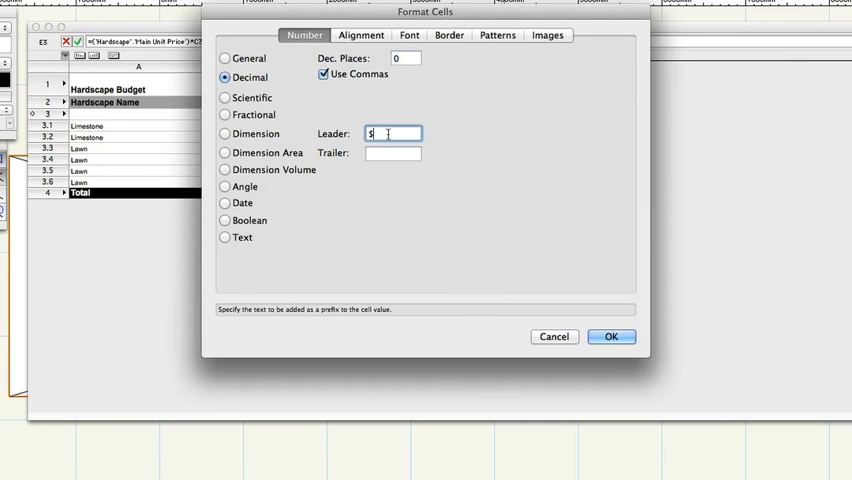
text(£)
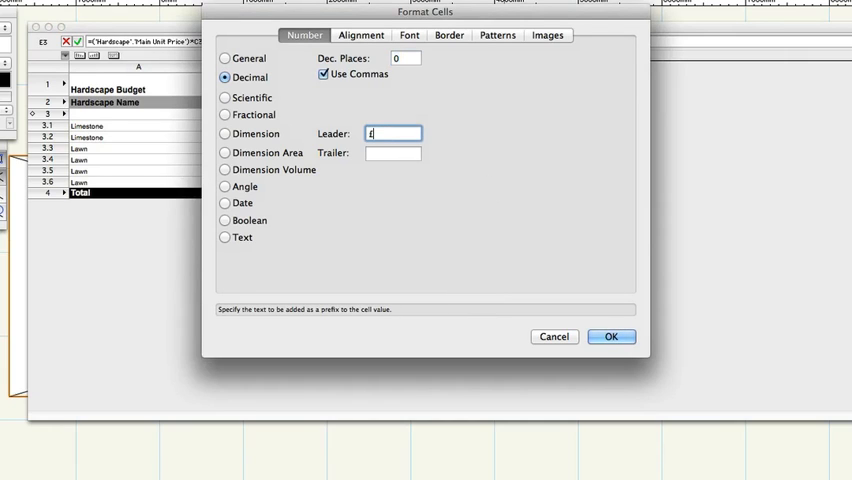
click(612, 336)
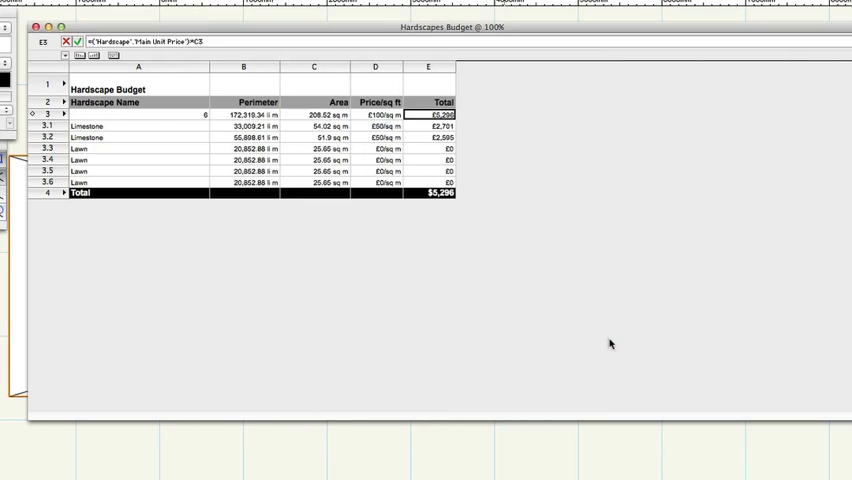
Give the grand total cell a £ currency leader instead of $
click(436, 192)
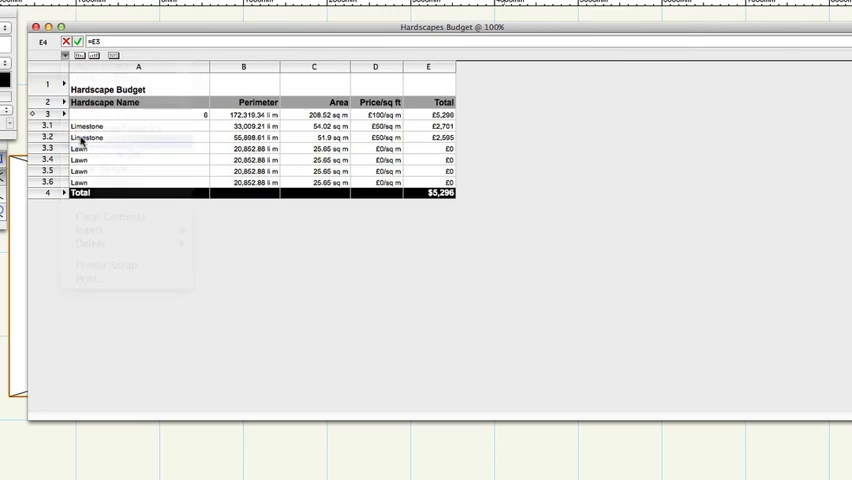
click(104, 264)
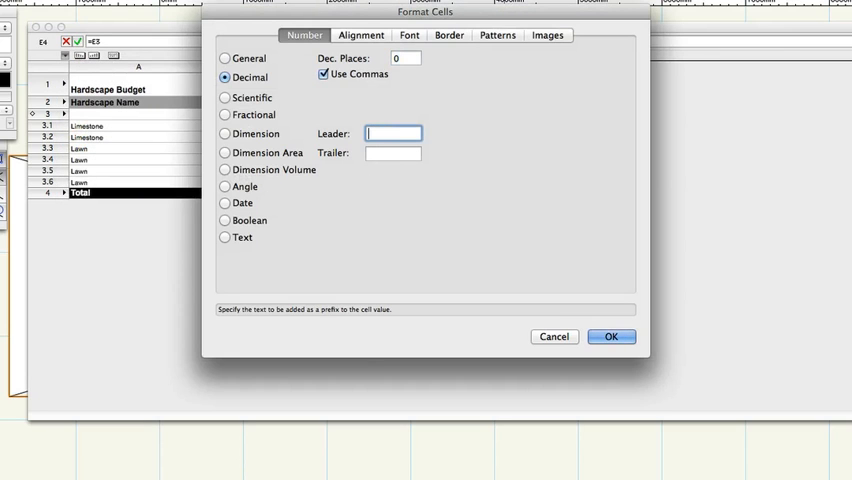
text(£)
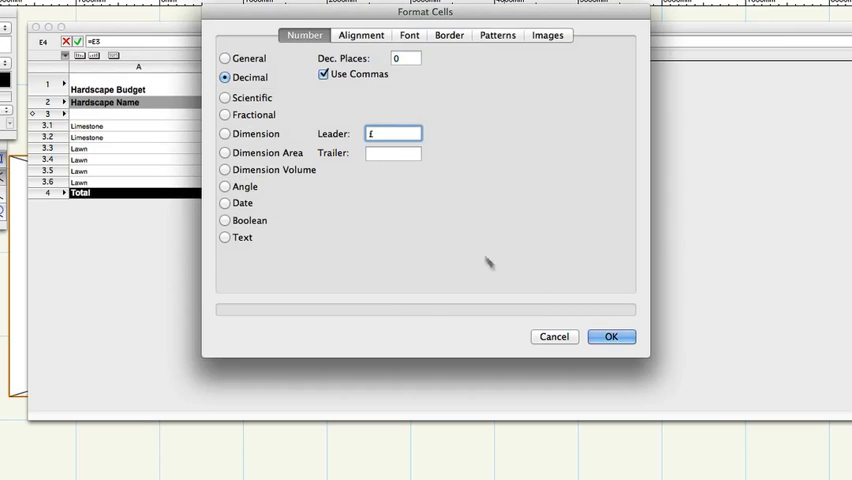
click(612, 336)
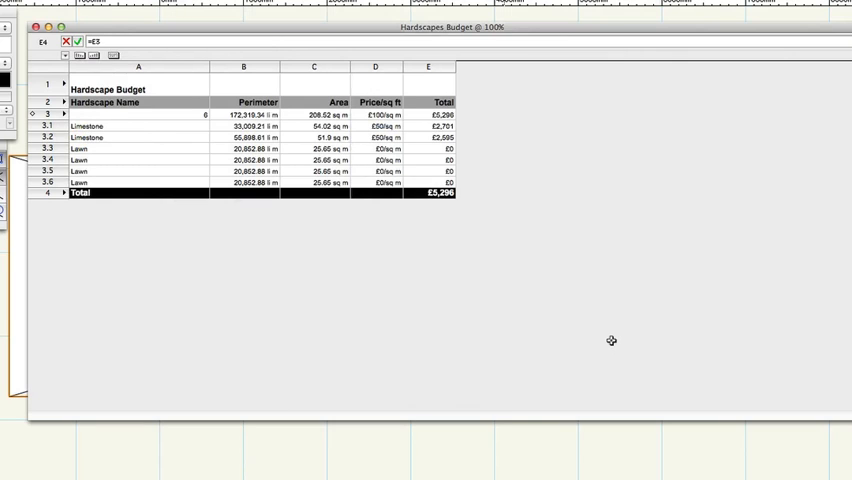
Hide the Database Headers row and rename the price column heading to 'Price/sq m'
right_click(90, 56)
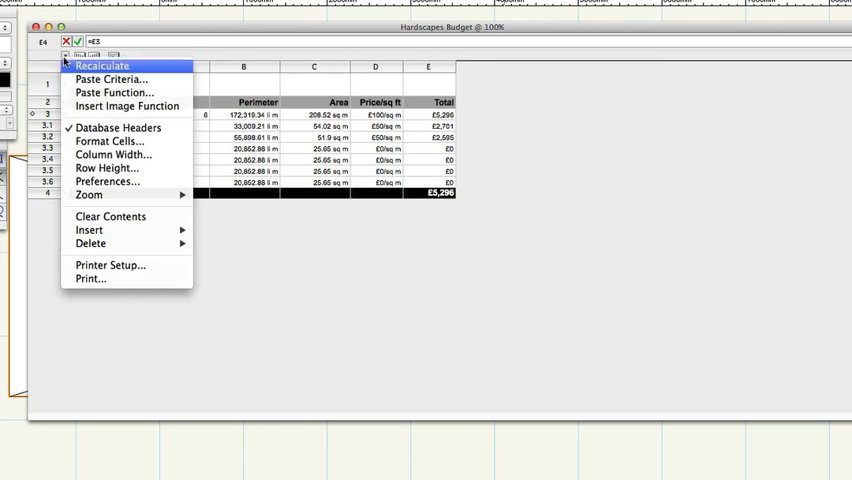
click(100, 64)
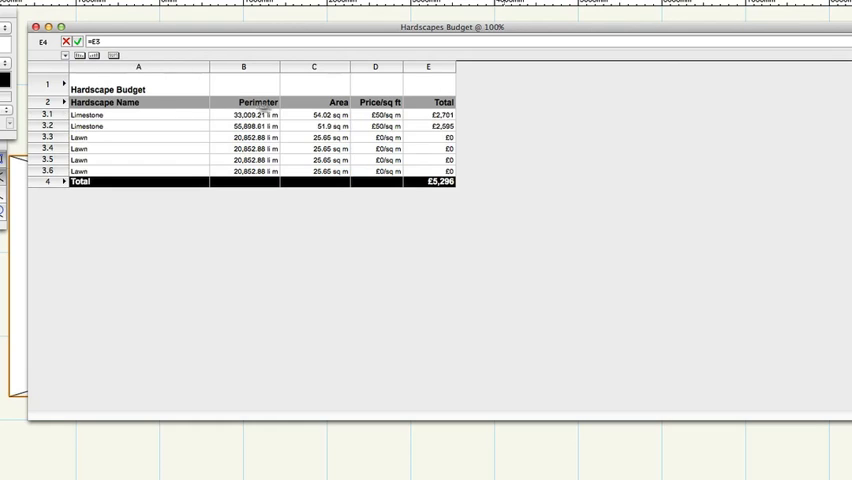
click(376, 102)
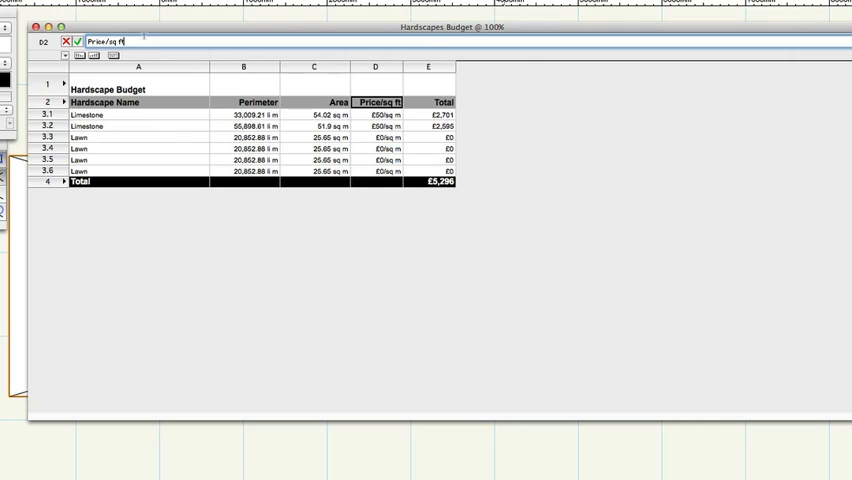
text(m)
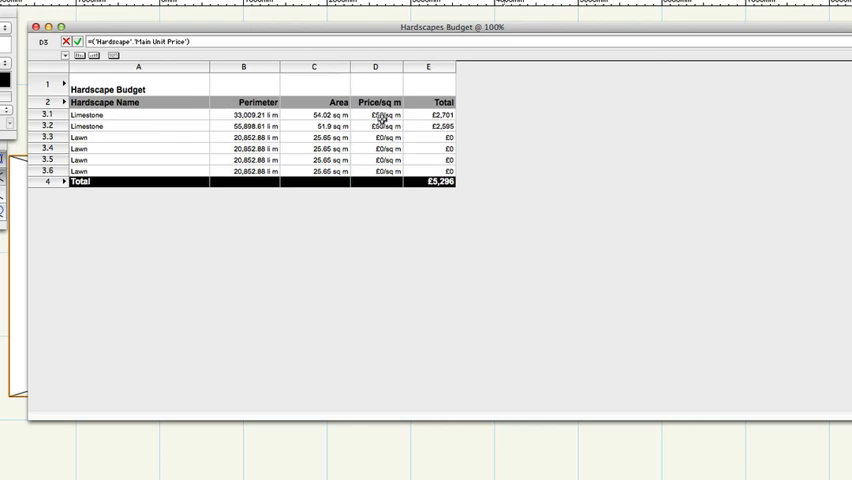
click(378, 114)
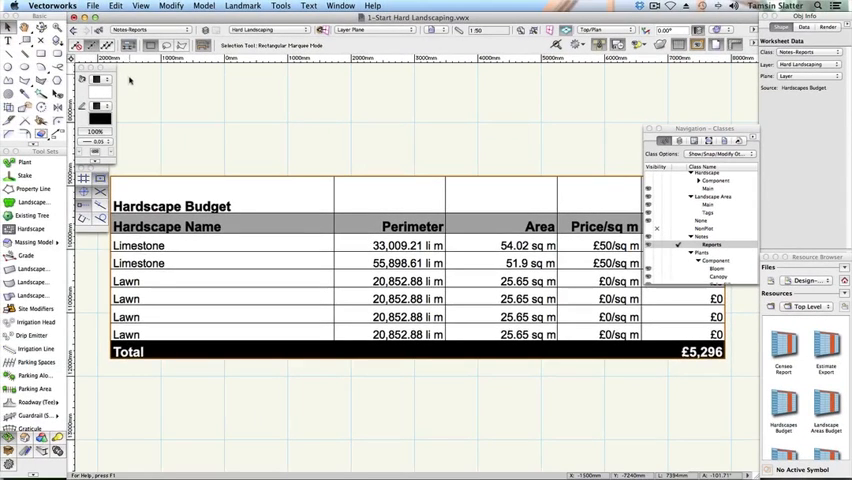
mouse_move(164, 130)
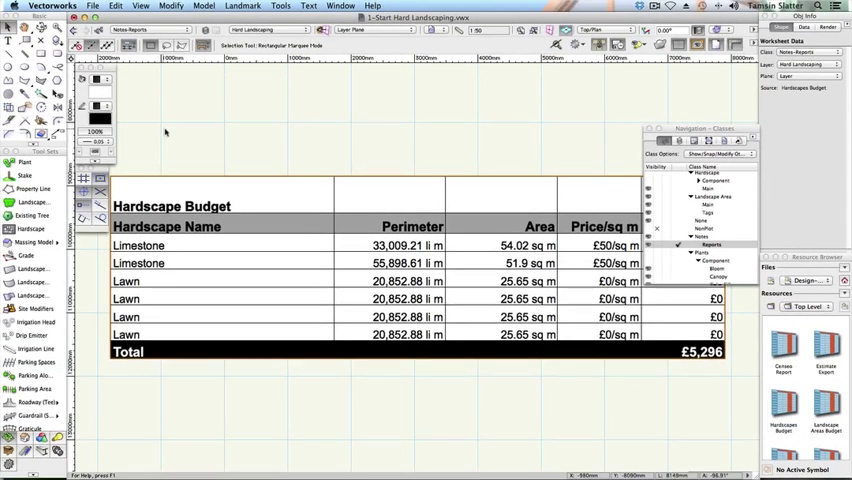